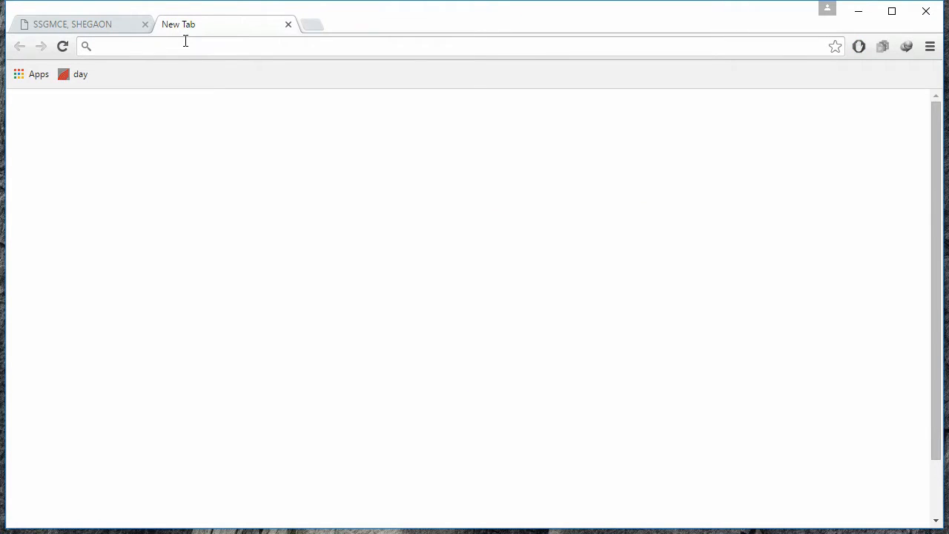
Search Google for 'download minimal adb and fastboot'
text(download minimal adb and fastboot)
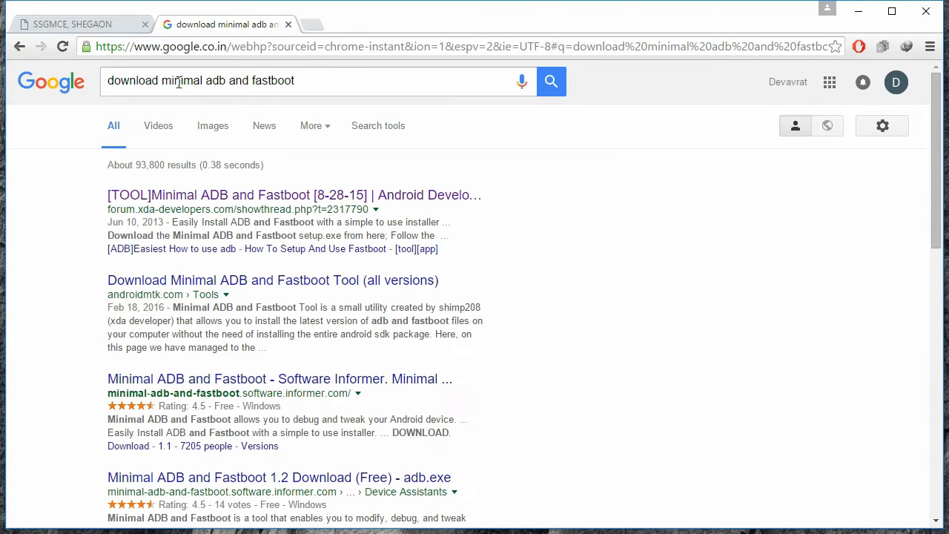
mouse_move(205, 195)
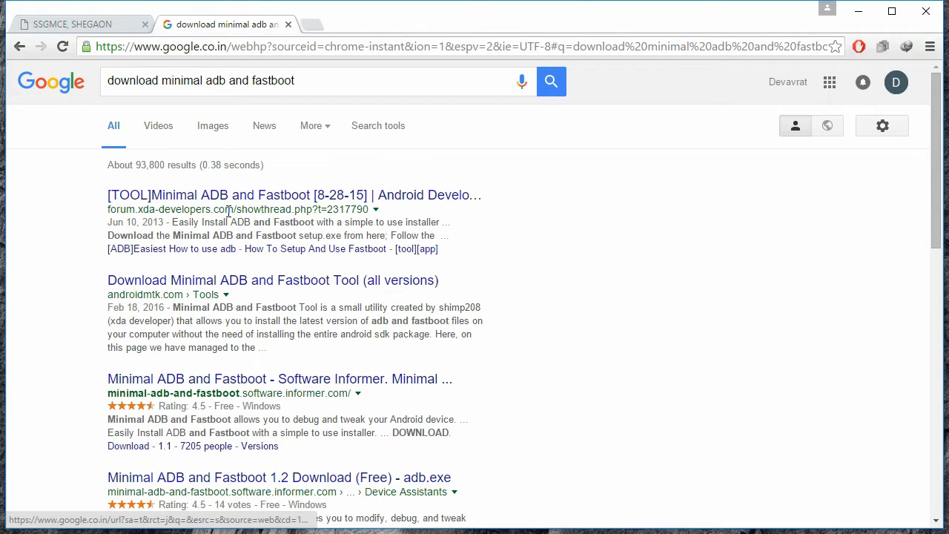
Open the XDA [TOOL]Minimal ADB and Fastboot thread and scroll to its Downloads section
click(292, 194)
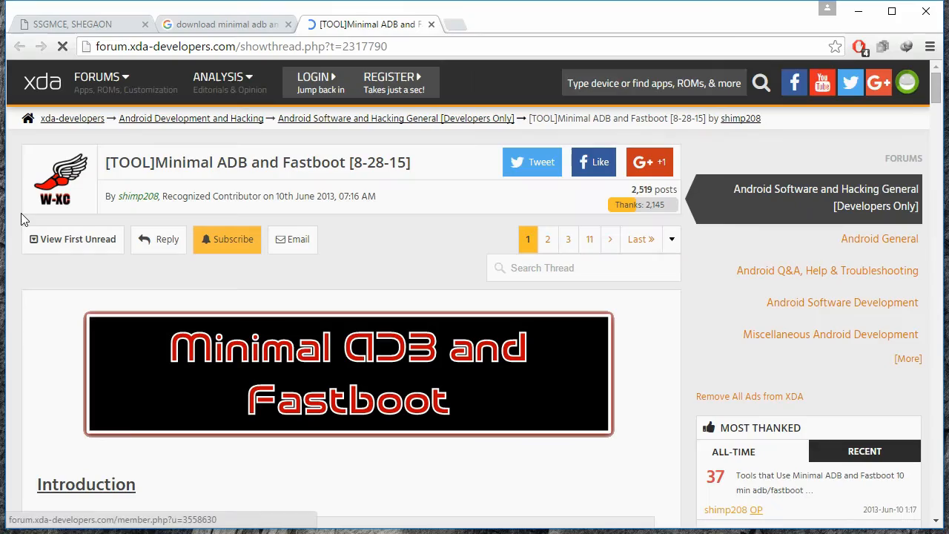
scroll(down, 3)
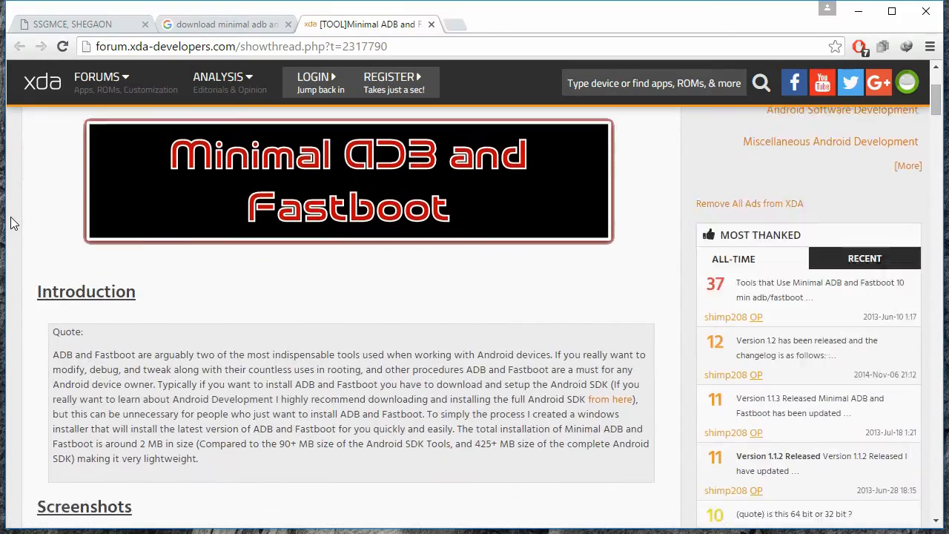
scroll(down, 3)
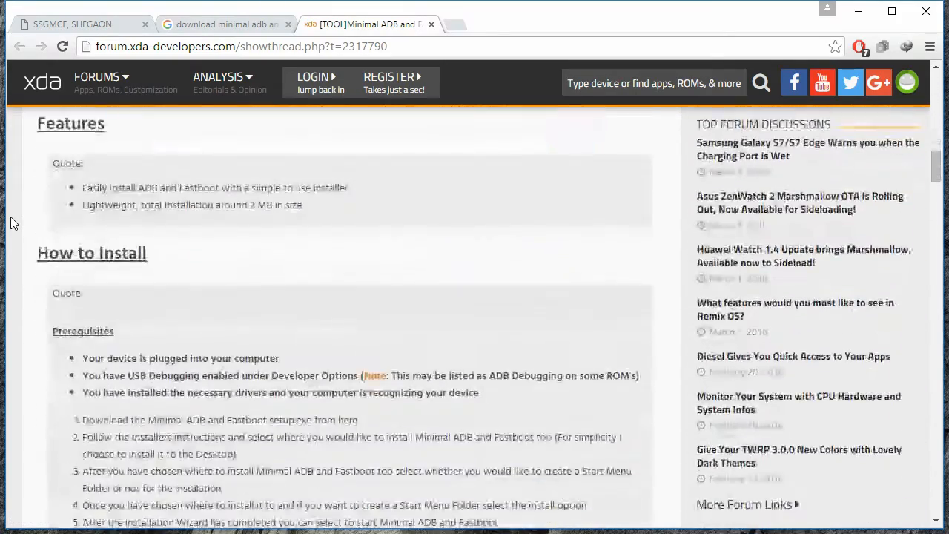
scroll(down, 3)
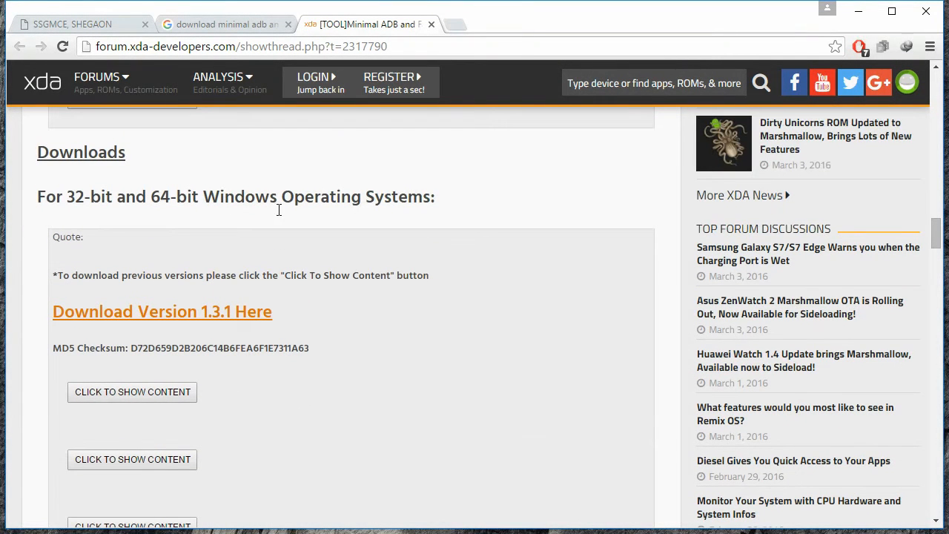
mouse_move(166, 322)
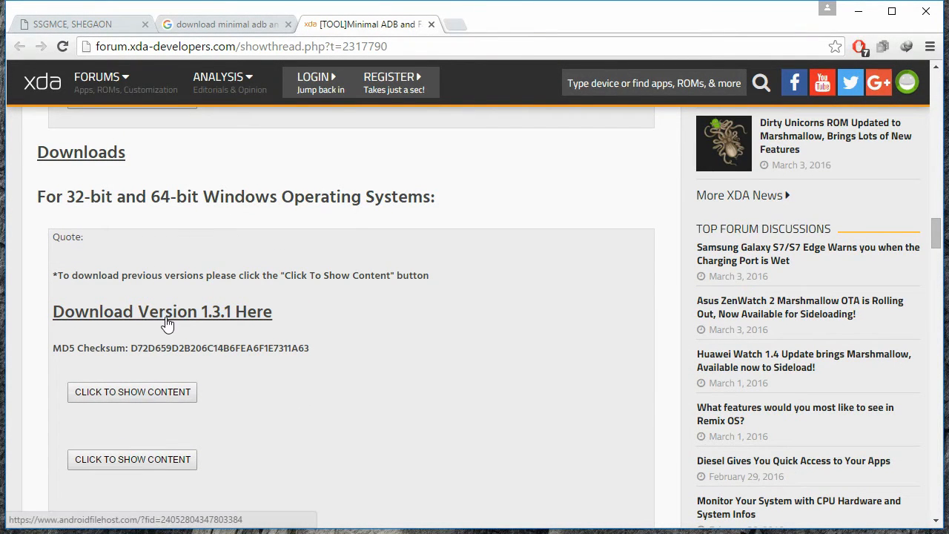
Download minimal_adb_fastboot_v1.3.1_setup.exe from AndroidFileHost's primary mirror
click(162, 311)
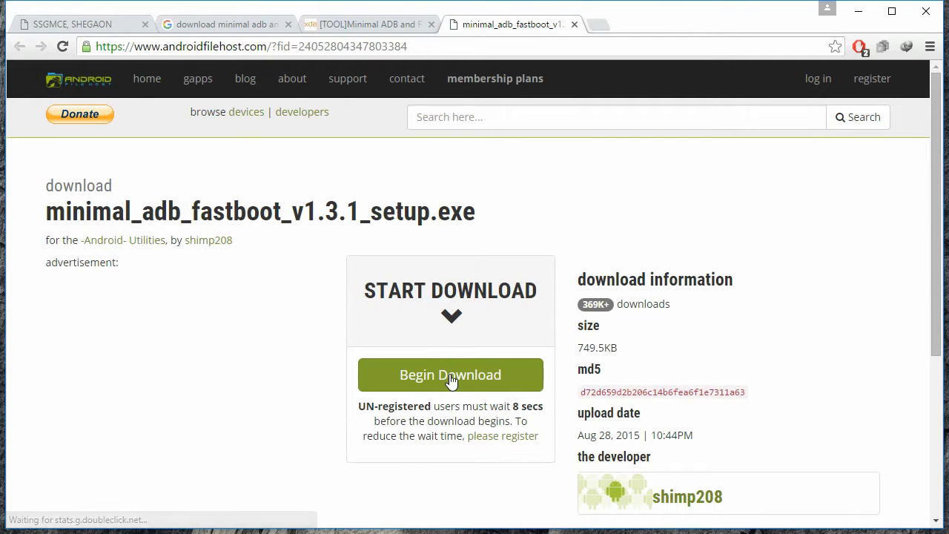
click(450, 374)
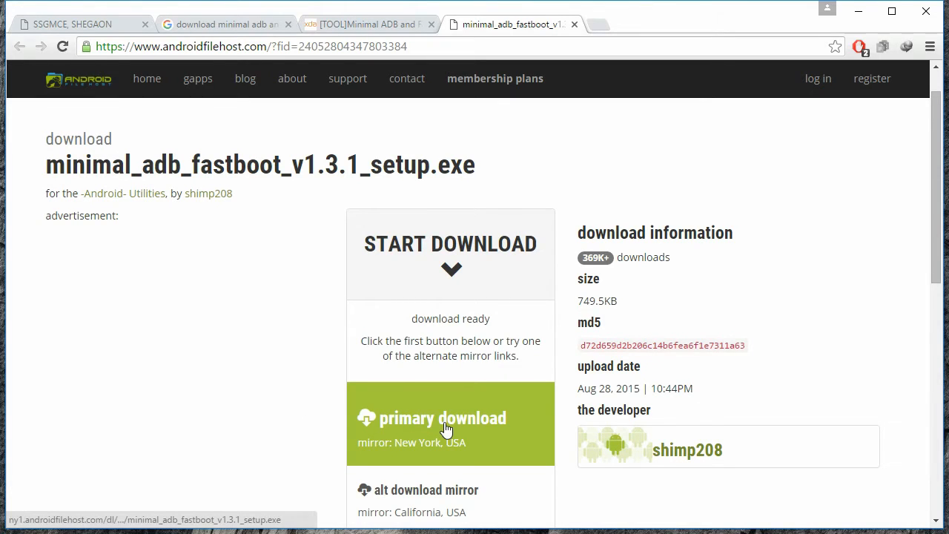
click(443, 417)
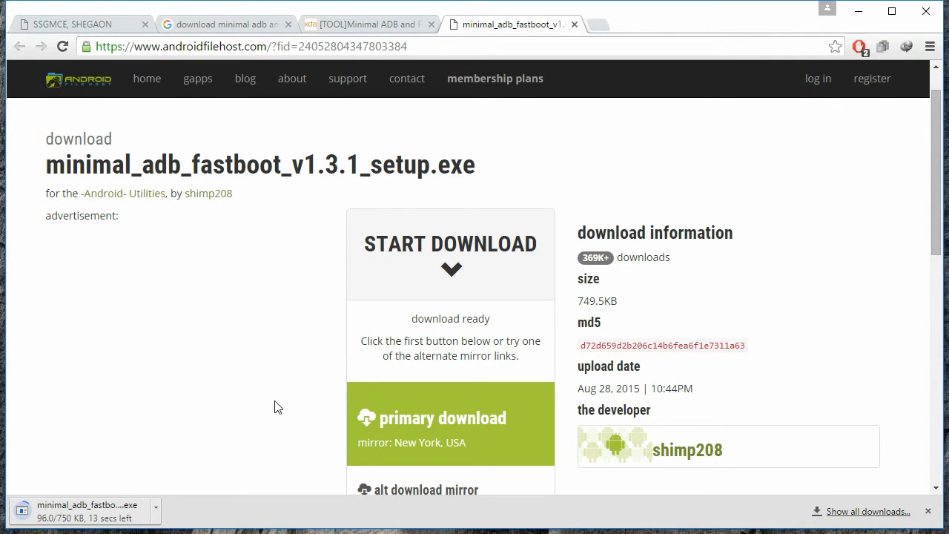
mouse_move(837, 432)
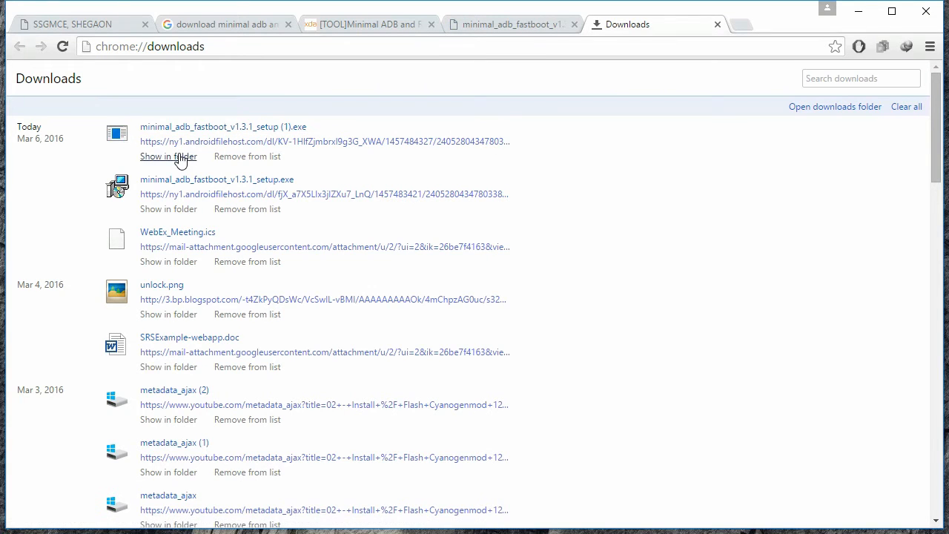
Locate the downloaded setup file in its folder and run it as administrator
click(168, 157)
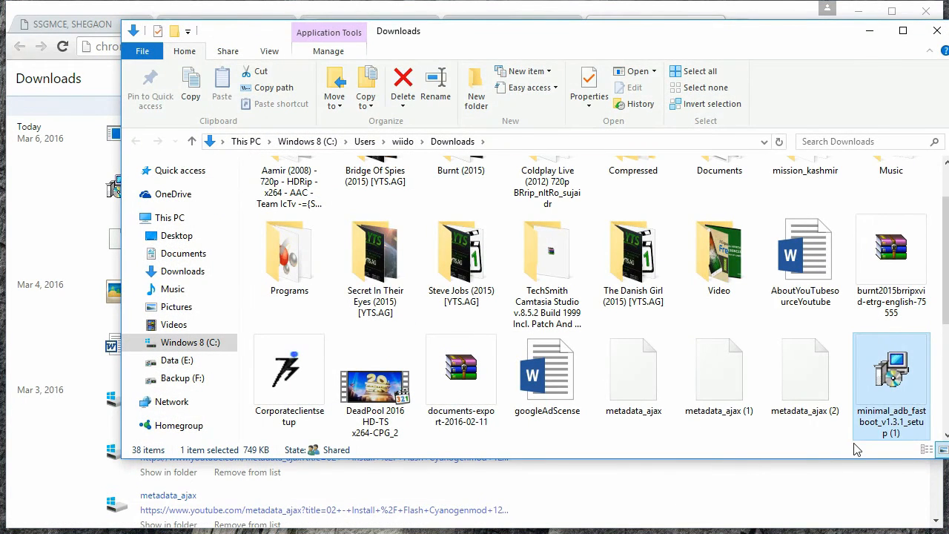
right_click(890, 370)
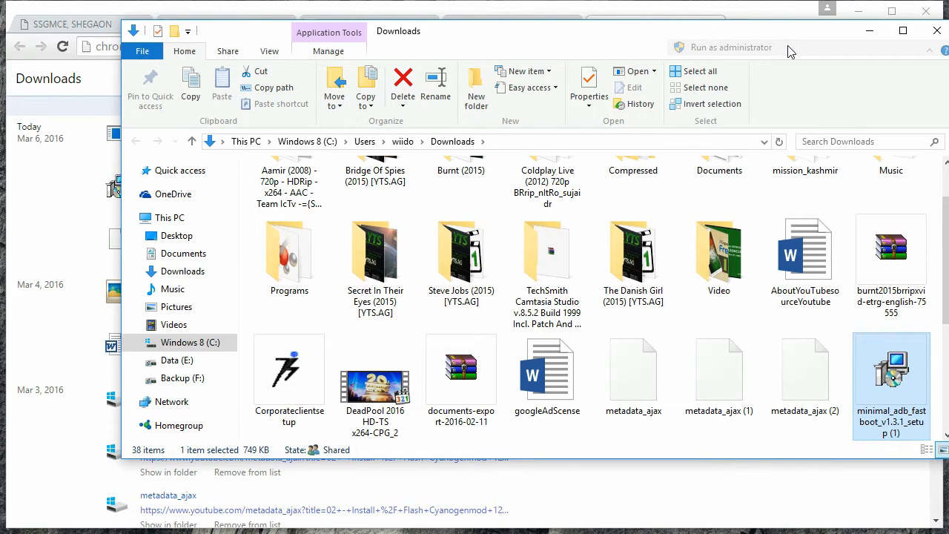
double_click(891, 369)
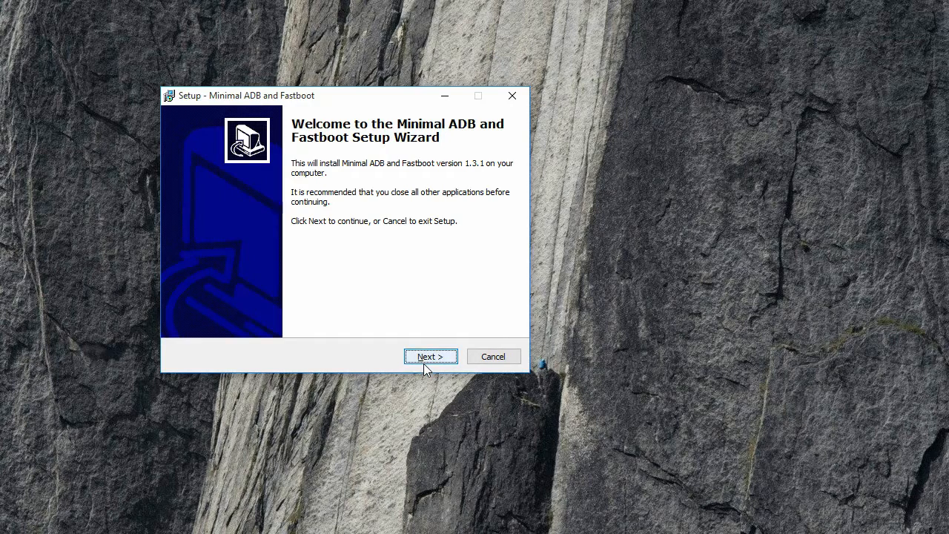
Accept the license and keep the default install and Start Menu folders
click(430, 356)
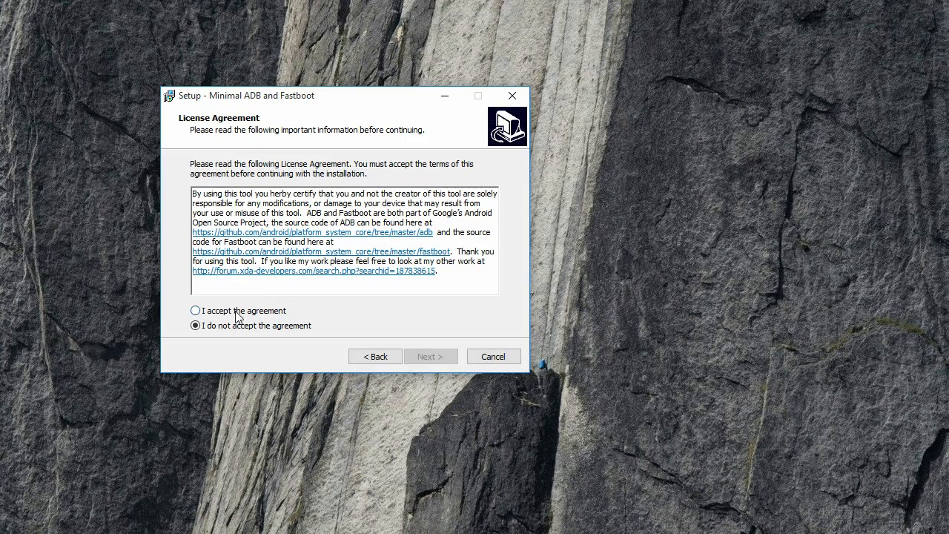
click(430, 355)
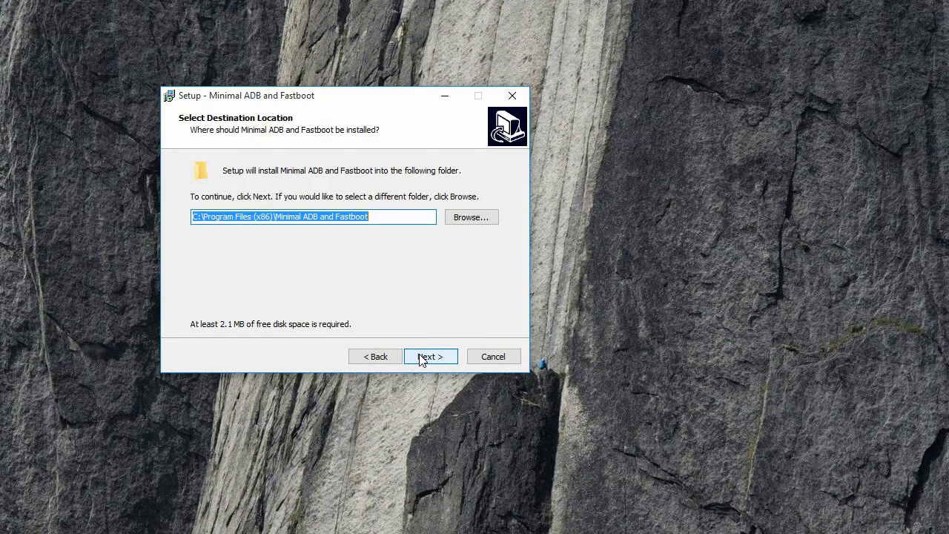
click(429, 356)
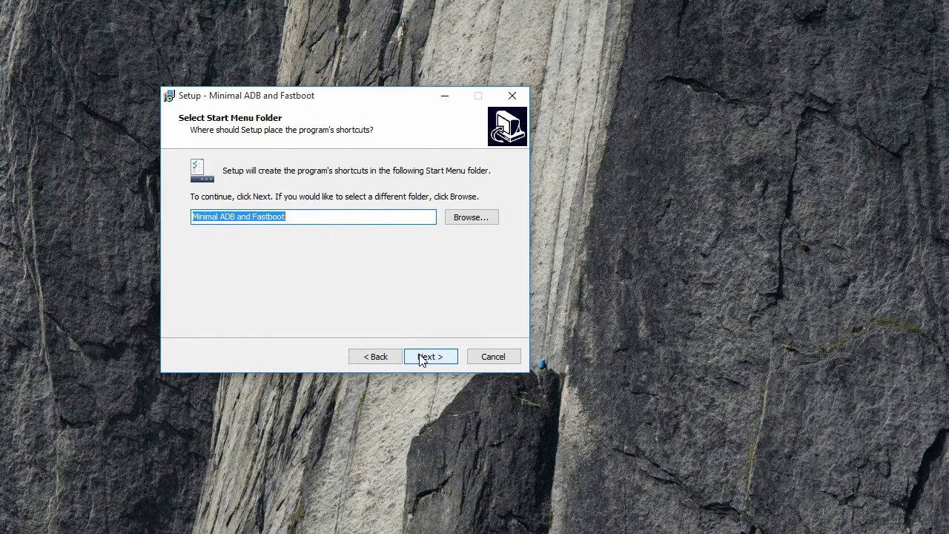
click(430, 356)
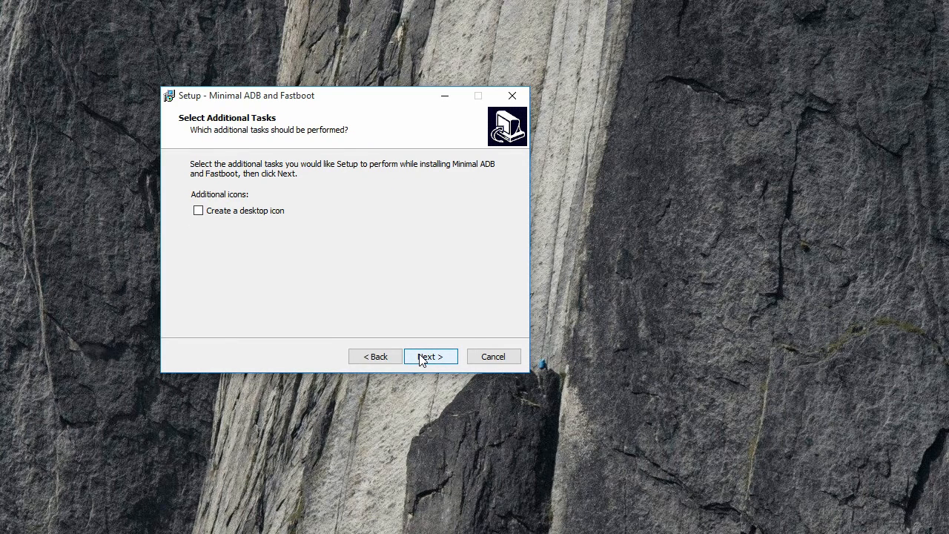
Leave the desktop shortcut unchecked, install, and finish with launch enabled
click(198, 210)
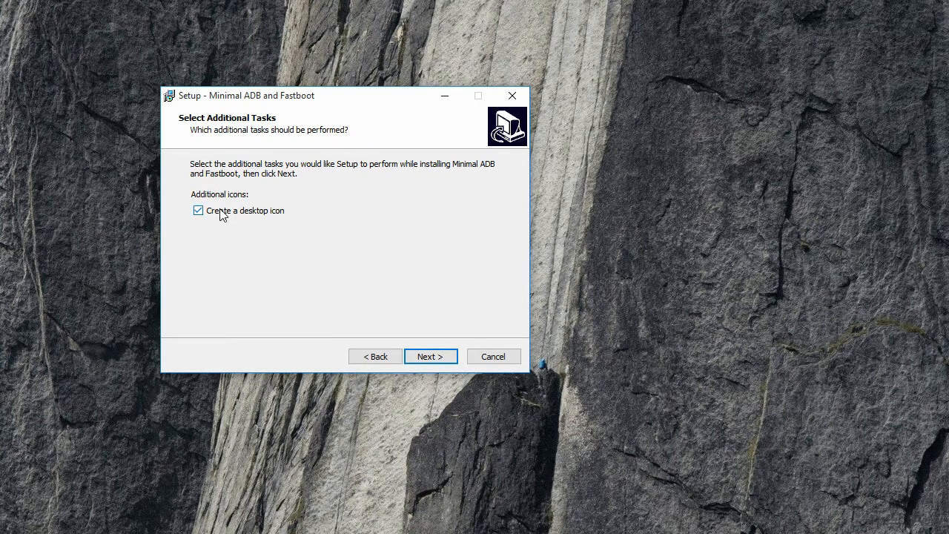
click(198, 209)
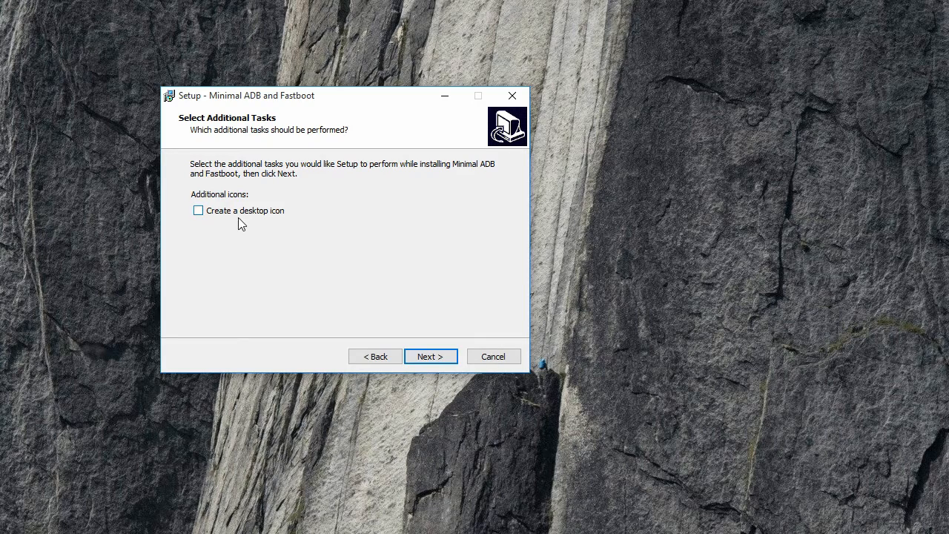
click(429, 355)
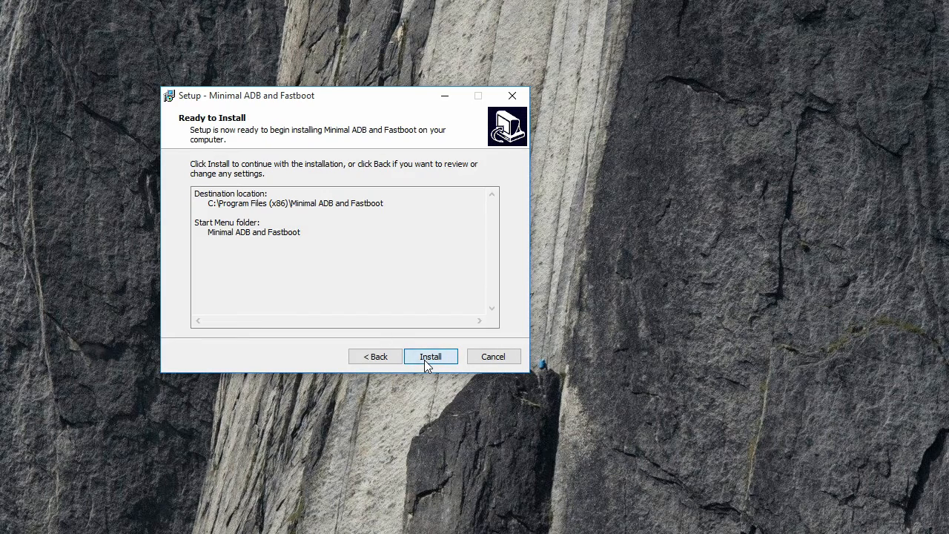
click(430, 355)
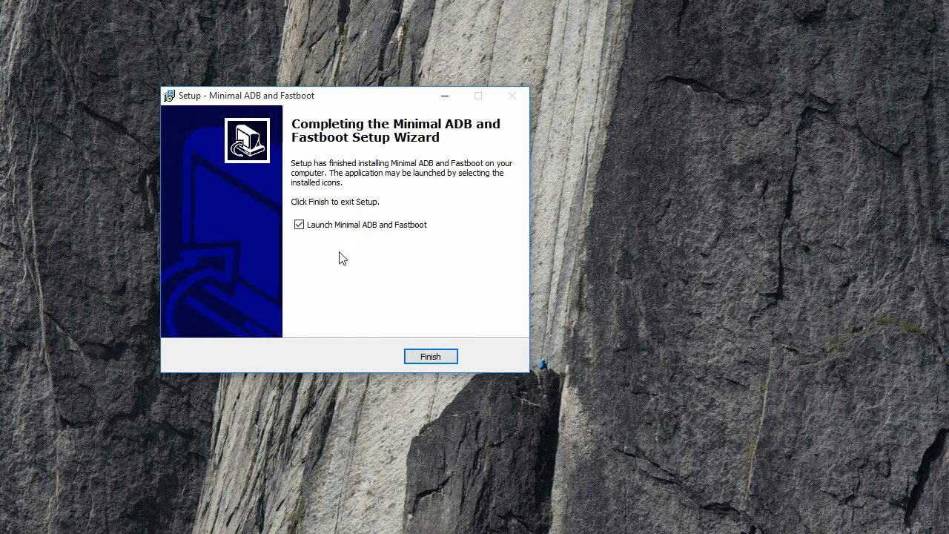
click(430, 356)
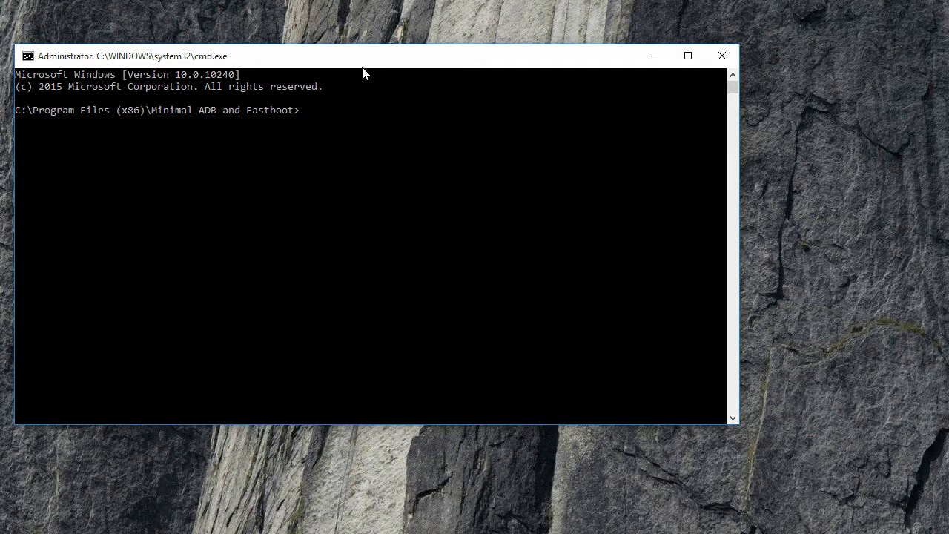
Run 'adb devices' to list the attached phone, then retype the command
text(adb devices)
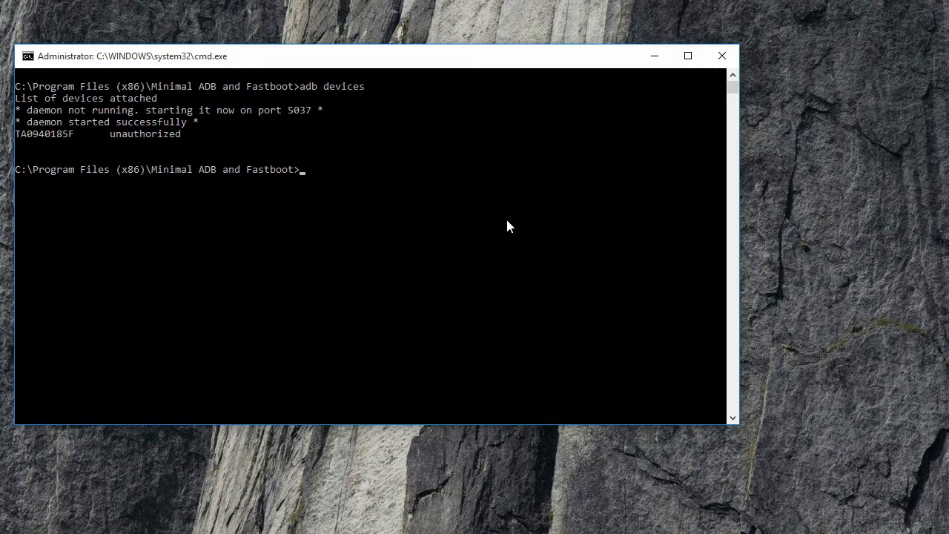
text(adb devices)
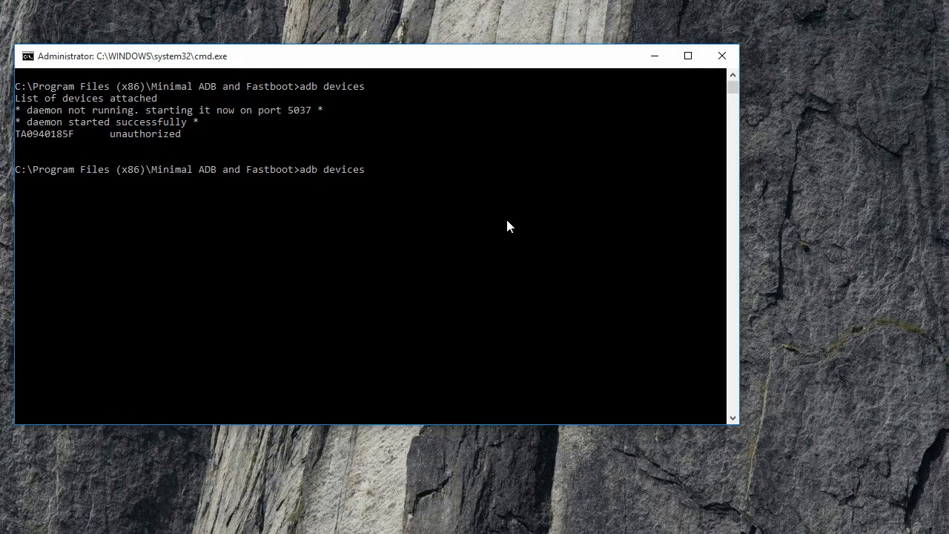